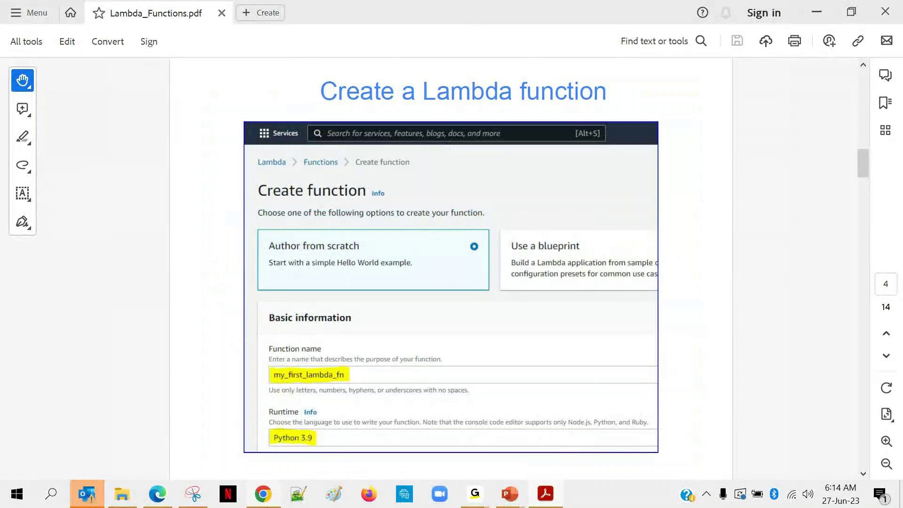
# - Switch from the Acrobat guide PDF to the AWS Management Console in Chrome
pyautogui.click(263, 493)
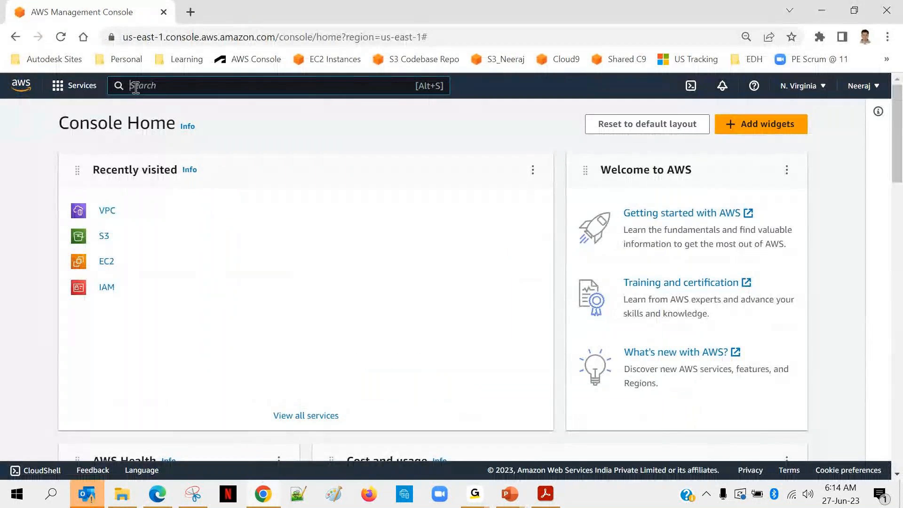
# - Search the console for lambda and choose the Lambda service
pyautogui.write('iam')
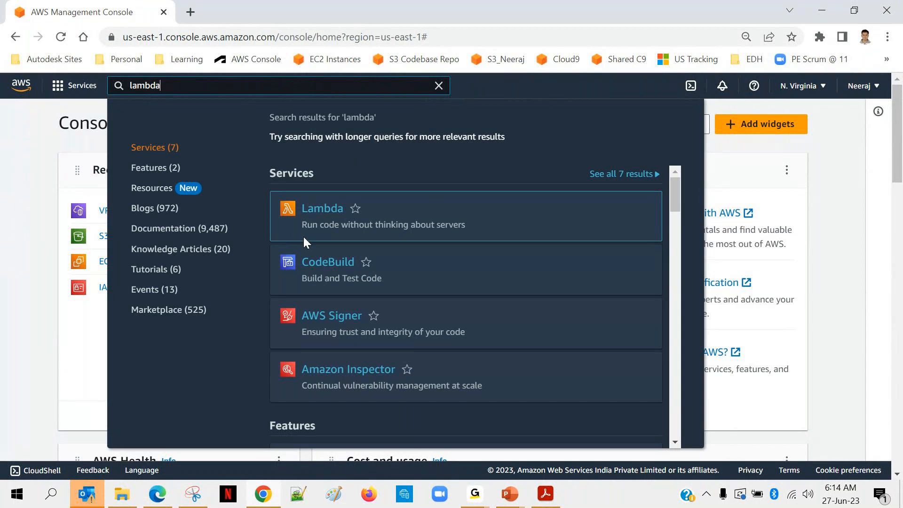
pyautogui.moveTo(326, 224)
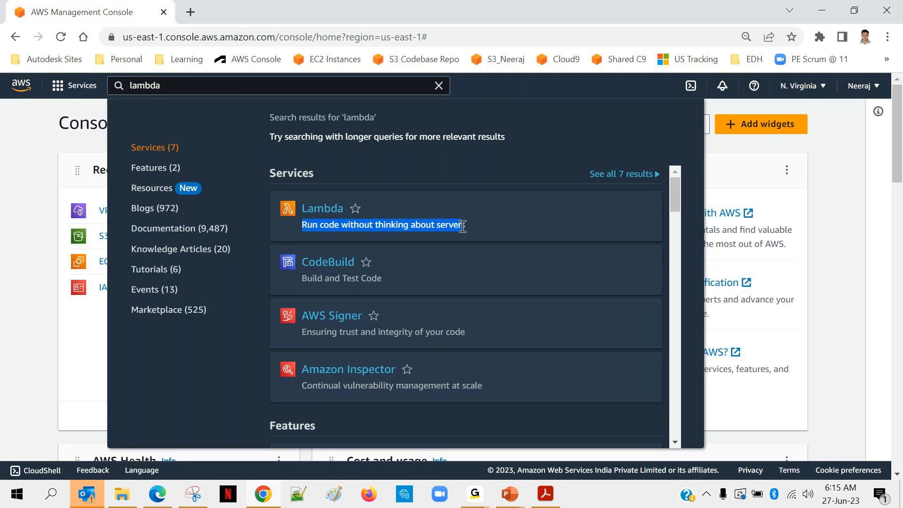
pyautogui.moveTo(325, 217)
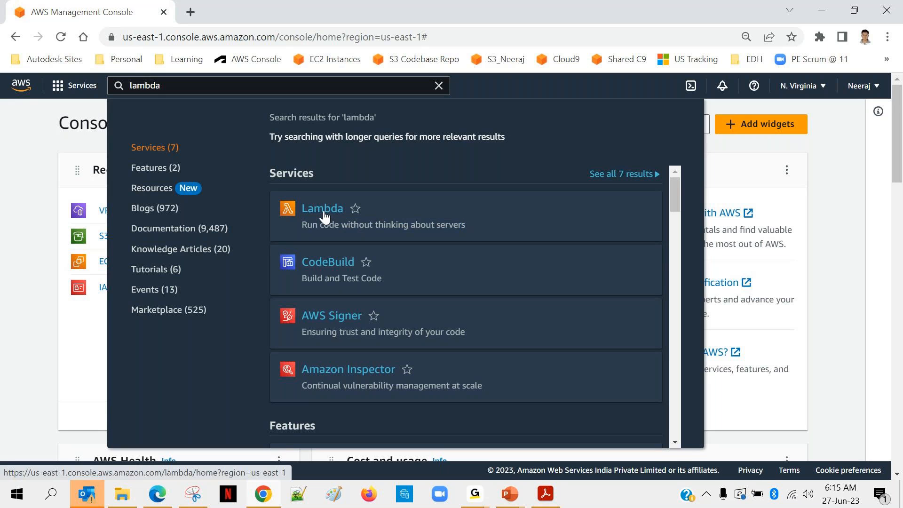
pyautogui.click(322, 208)
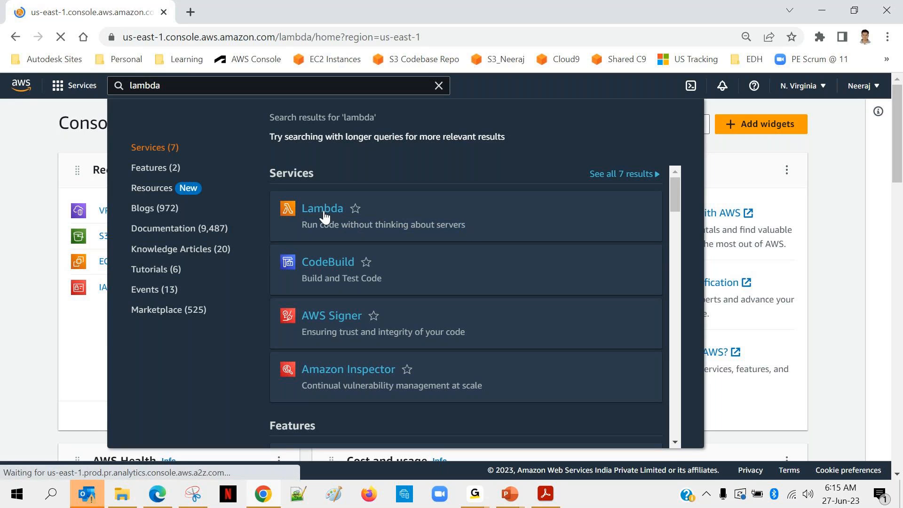
# - Show the How it works example code in Python, then return to the top
pyautogui.click(323, 208)
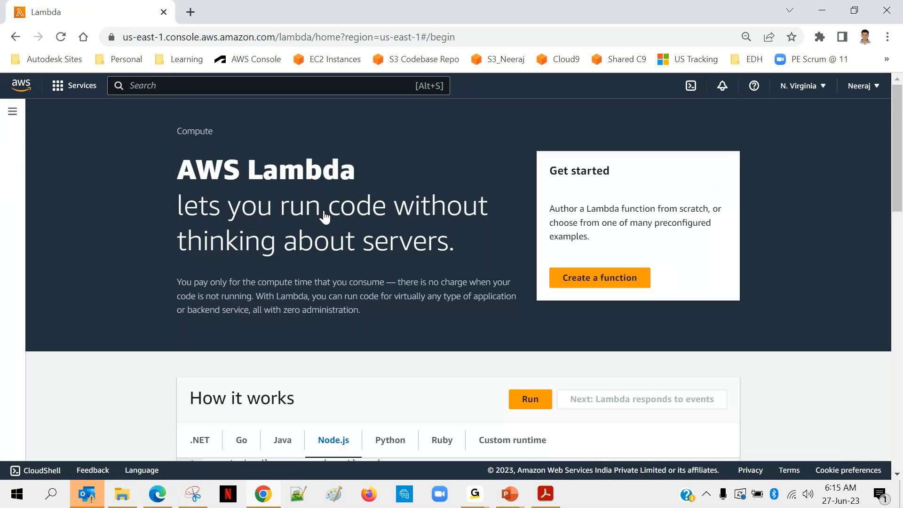
pyautogui.moveTo(128, 278)
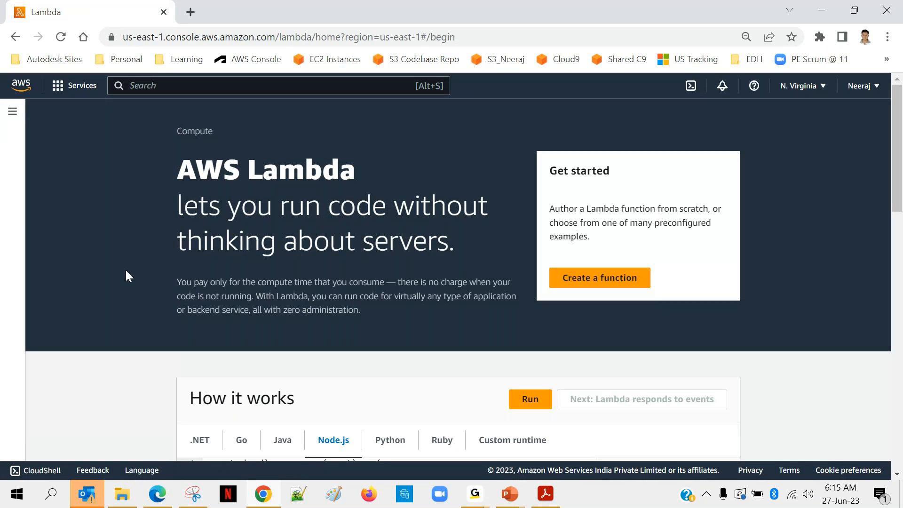
pyautogui.moveTo(109, 278)
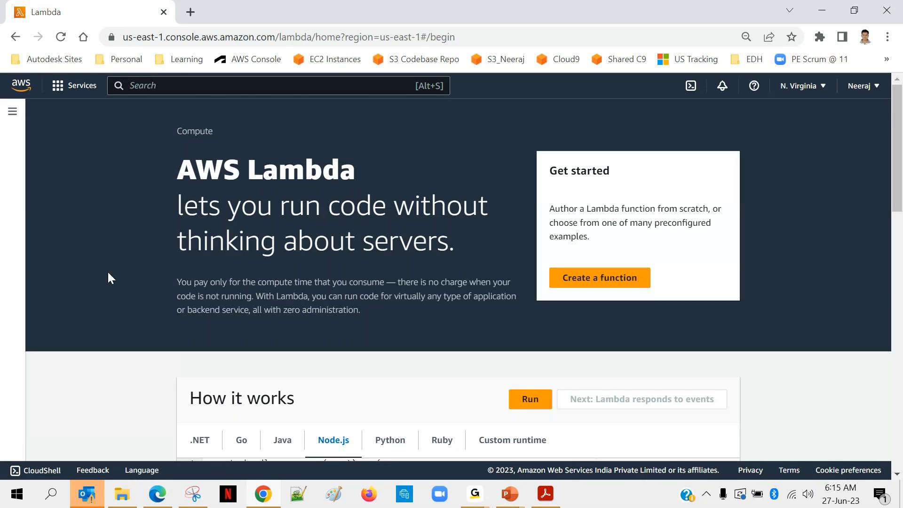
pyautogui.scroll(-3)
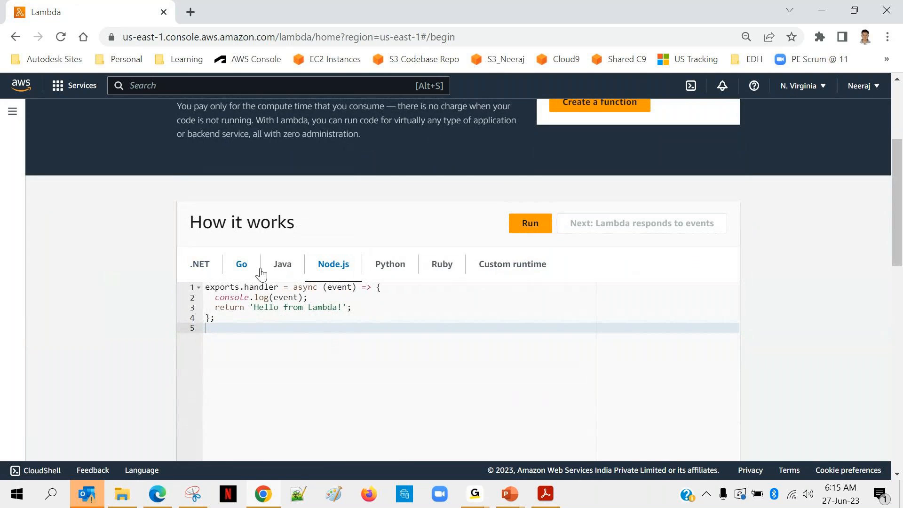
pyautogui.moveTo(387, 272)
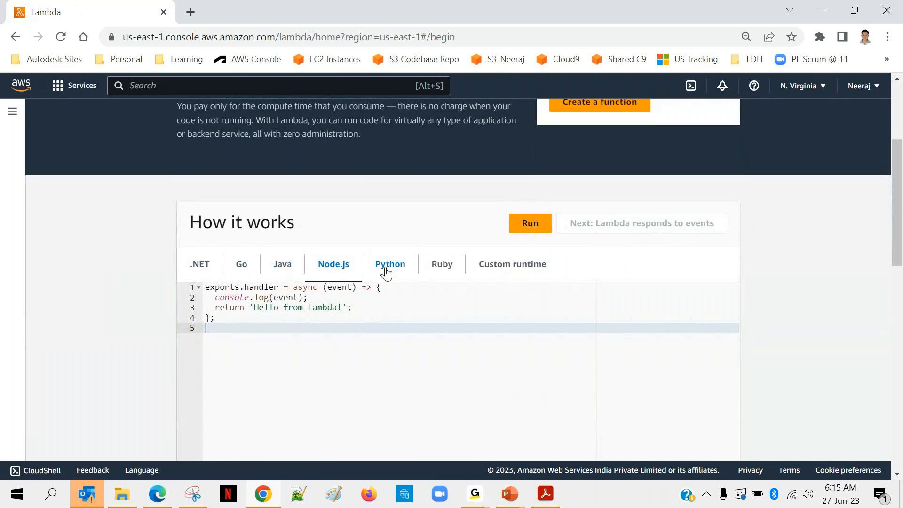
pyautogui.click(390, 263)
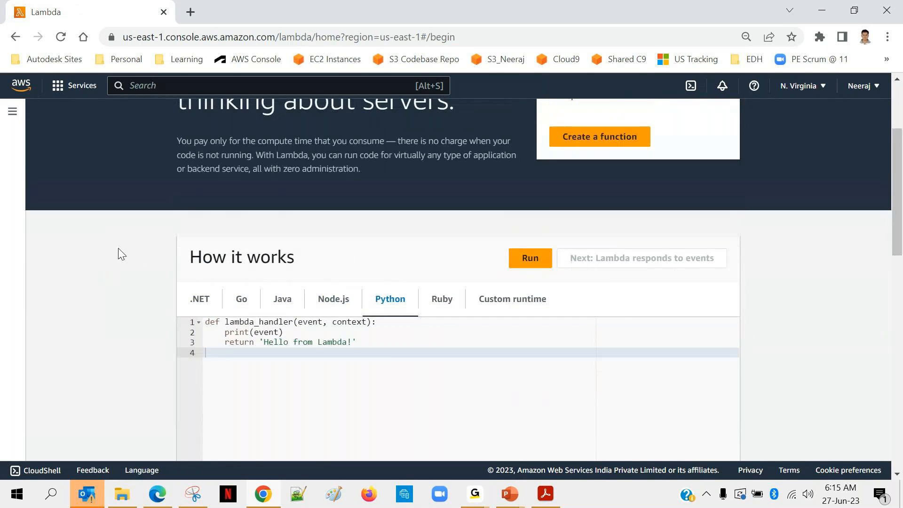
pyautogui.scroll(3)
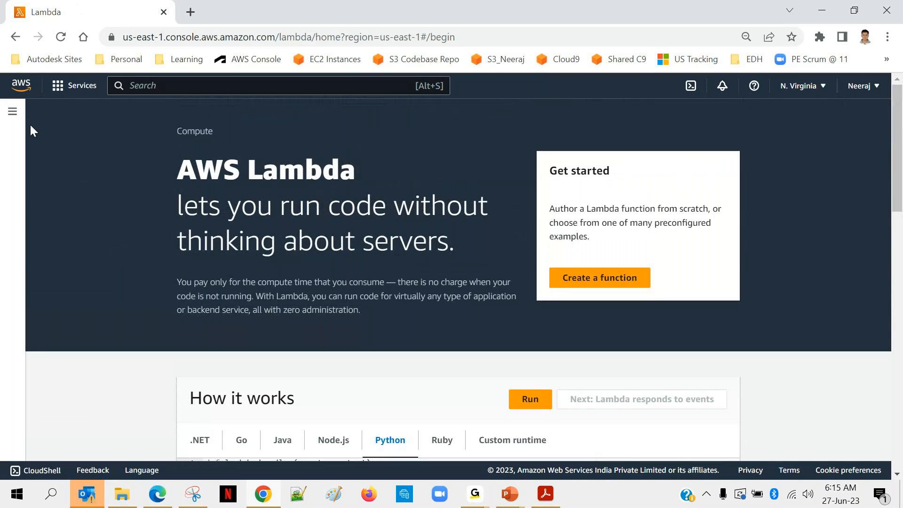
pyautogui.moveTo(13, 112)
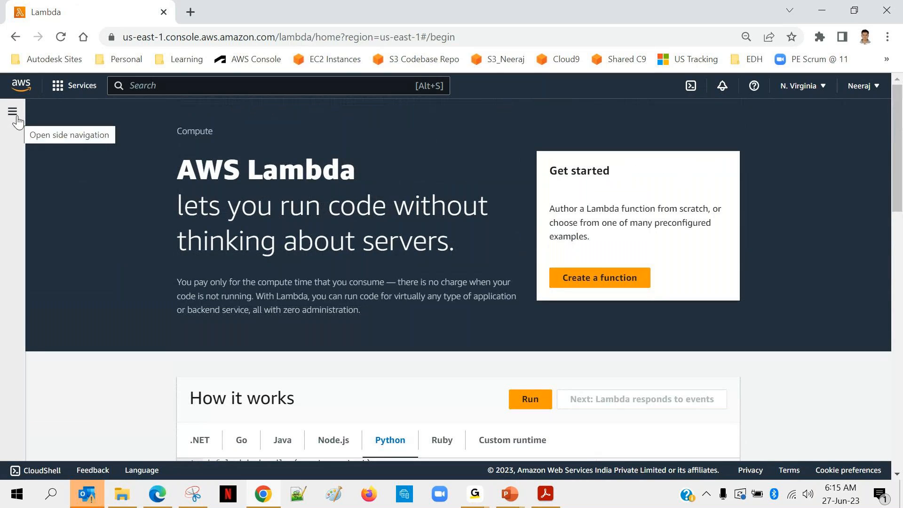
# - Go to Functions through the Lambda side navigation
pyautogui.click(12, 111)
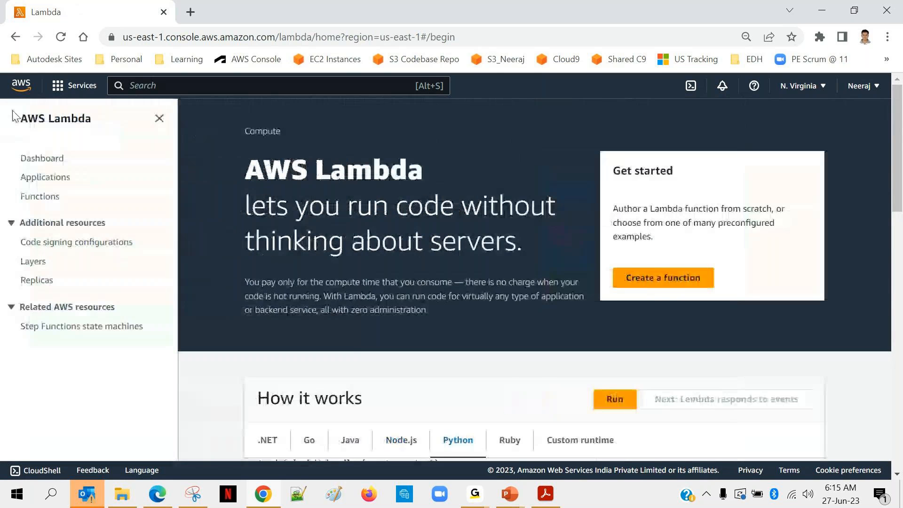
pyautogui.moveTo(43, 328)
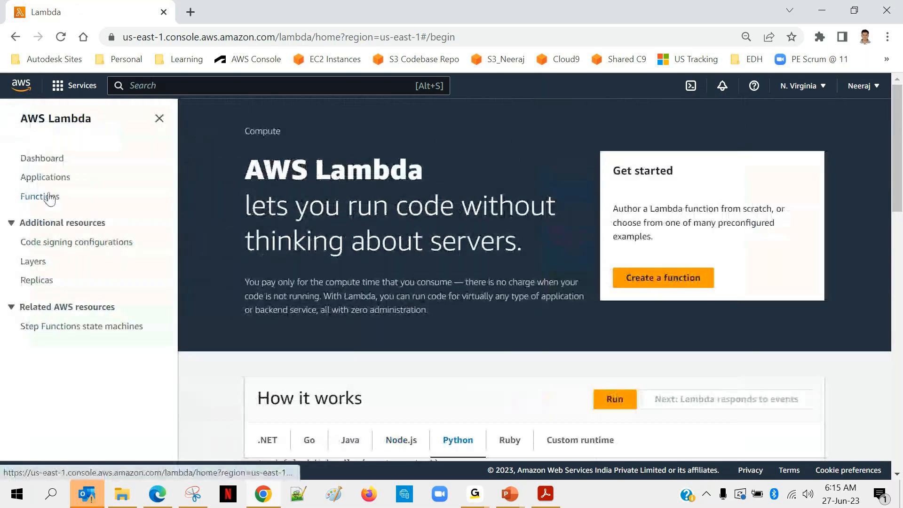
pyautogui.click(40, 197)
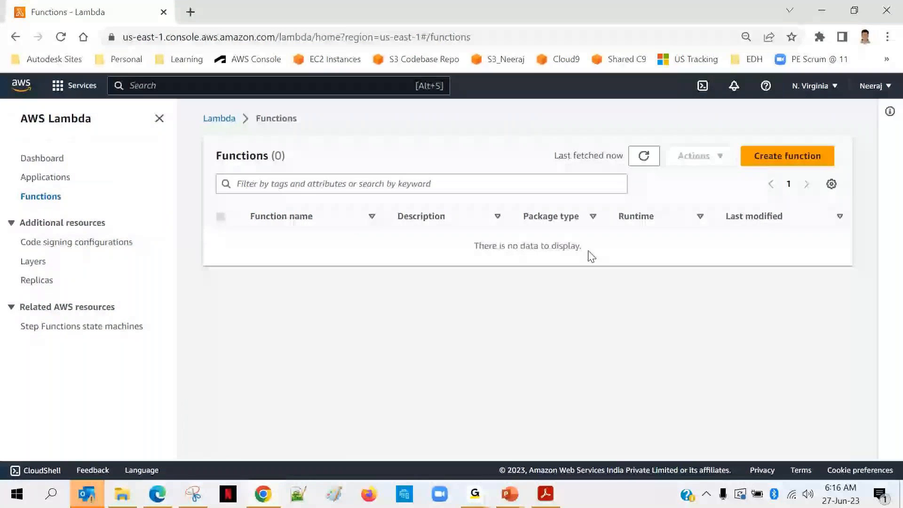
# - Start a new function, browse the blueprints, then choose Author from scratch
pyautogui.click(787, 156)
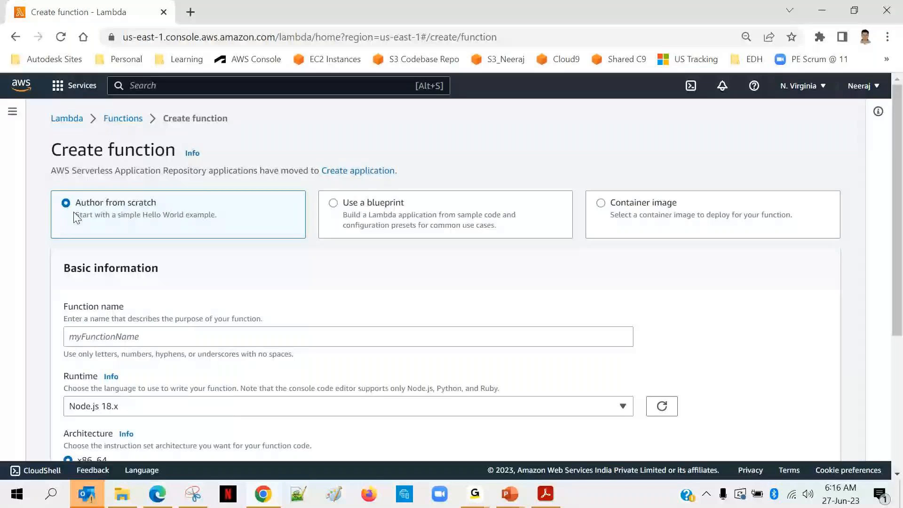
pyautogui.moveTo(336, 214)
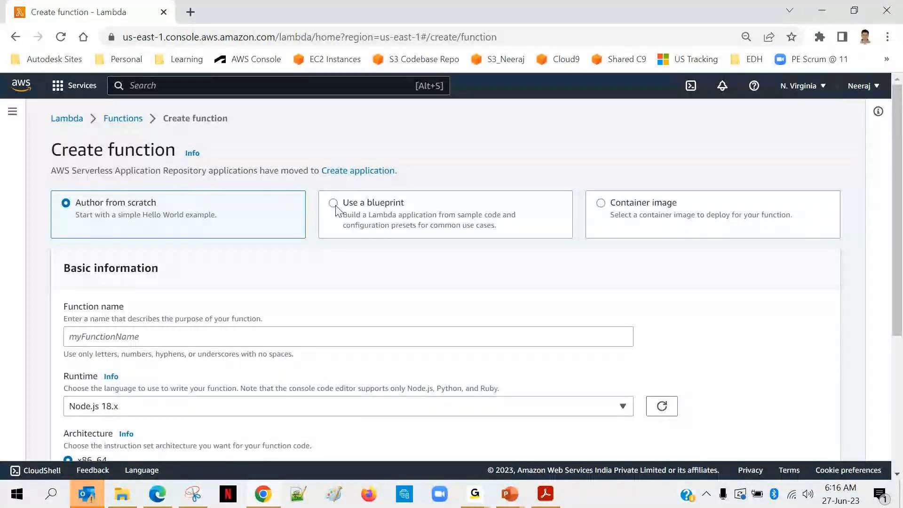
pyautogui.click(334, 203)
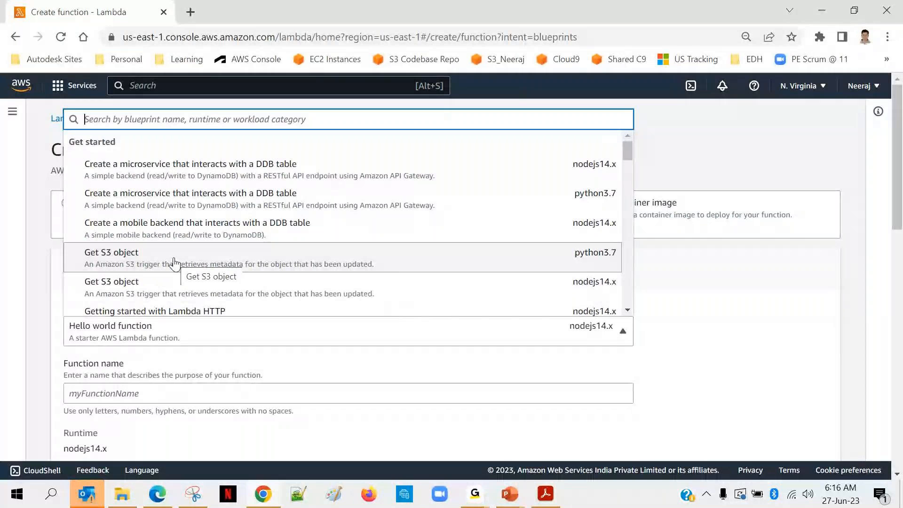
pyautogui.scroll(-3)
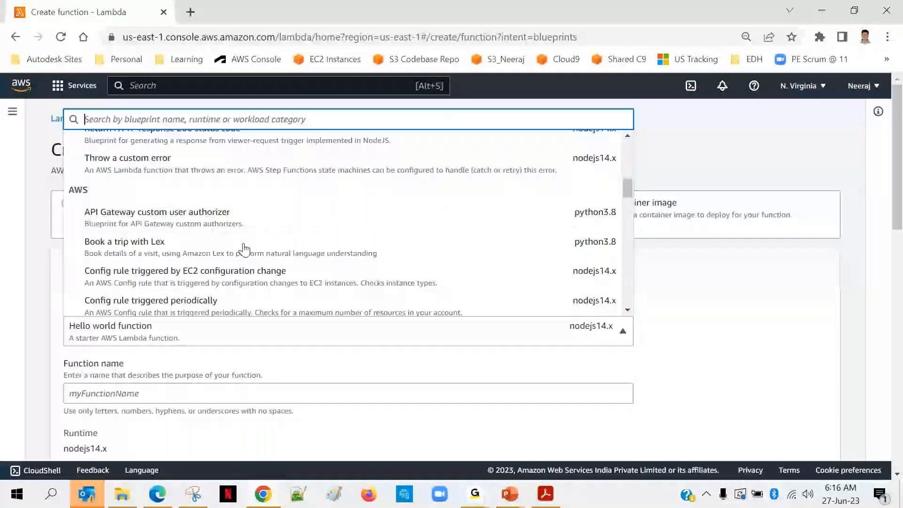
pyautogui.scroll(-3)
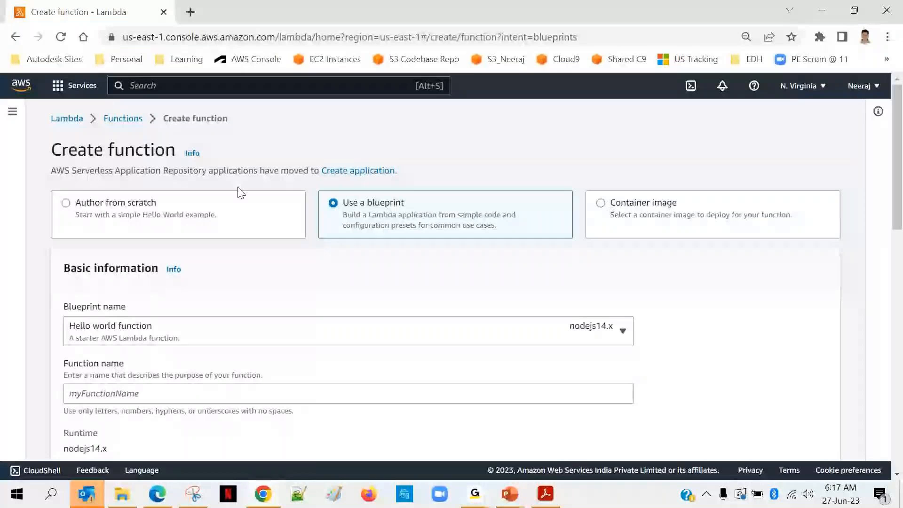
pyautogui.moveTo(66, 204)
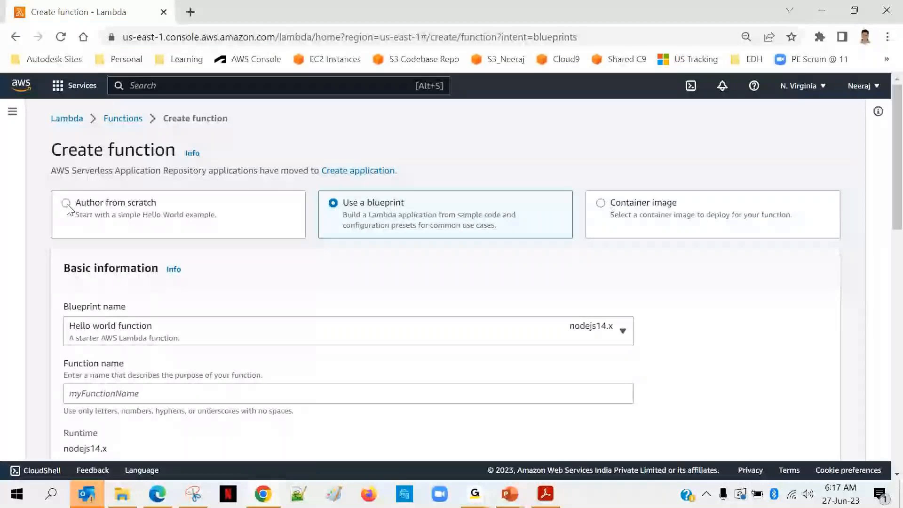
pyautogui.click(66, 203)
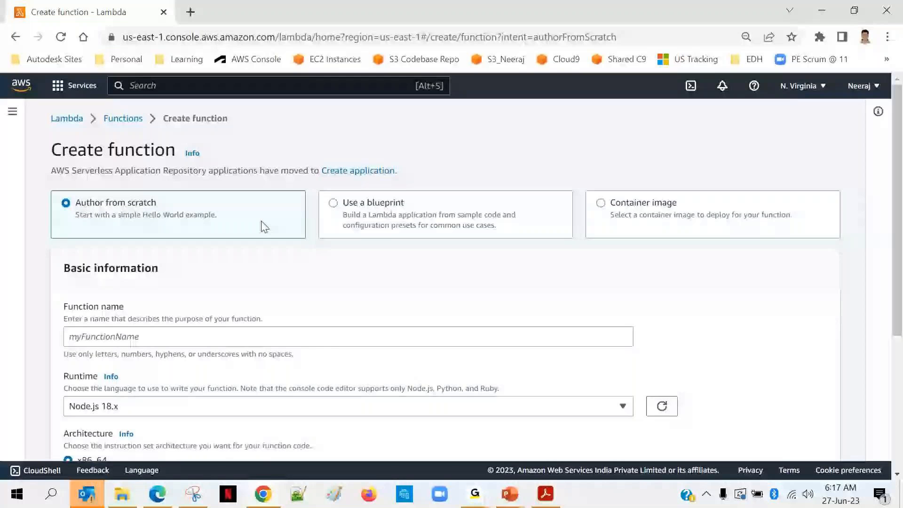
# - Enter my-first-lambda-fxn as the function name
pyautogui.write('m')
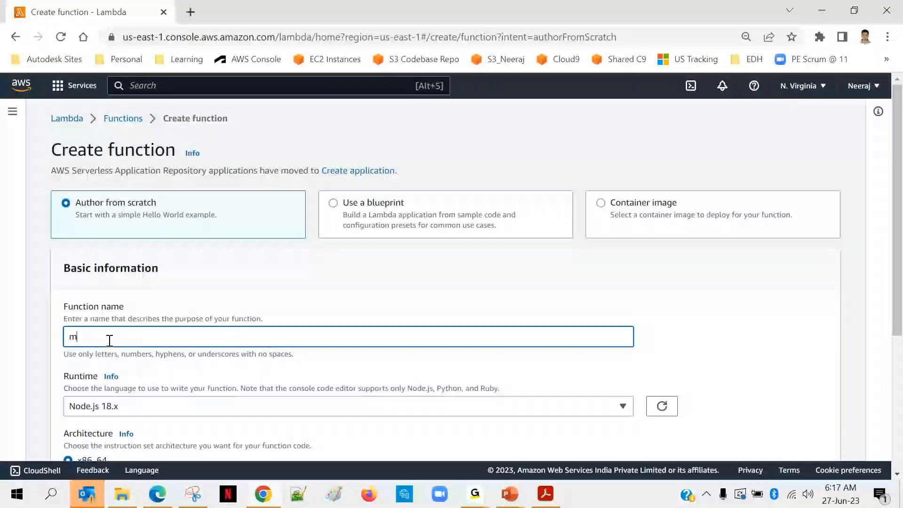
pyautogui.write('y-first-lambda-')
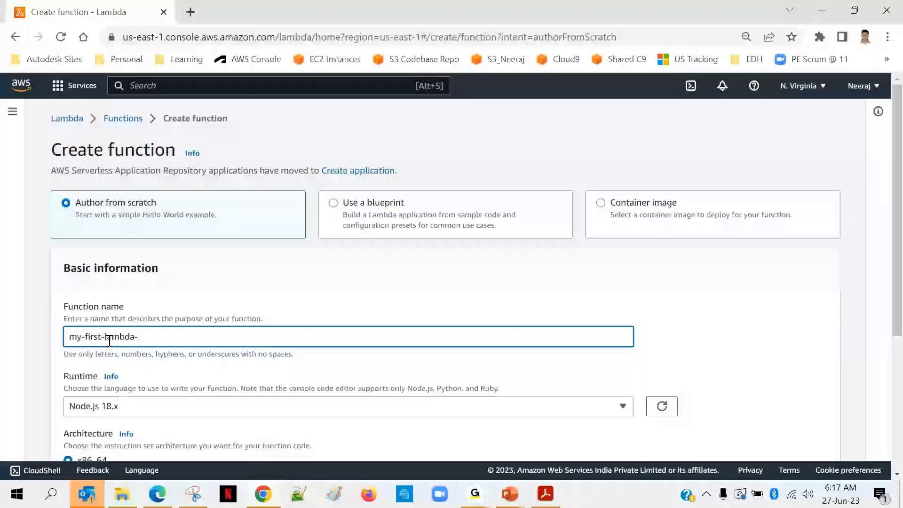
pyautogui.write('fxn')
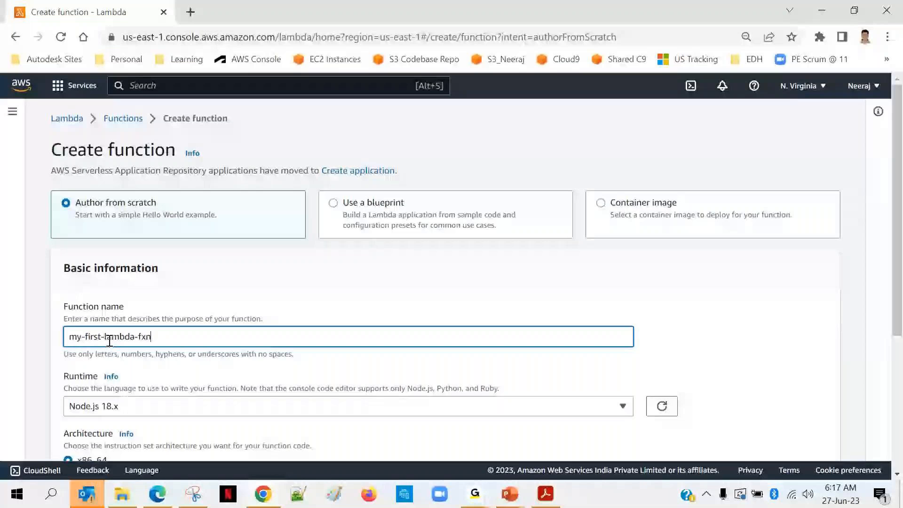
pyautogui.scroll(-3)
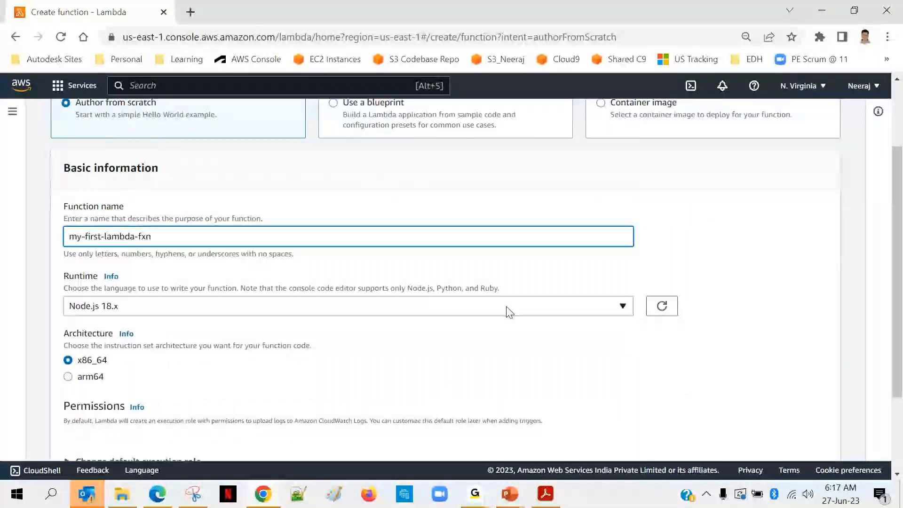
# - Change the runtime from Node.js 18.x to Python 3.10
pyautogui.click(347, 312)
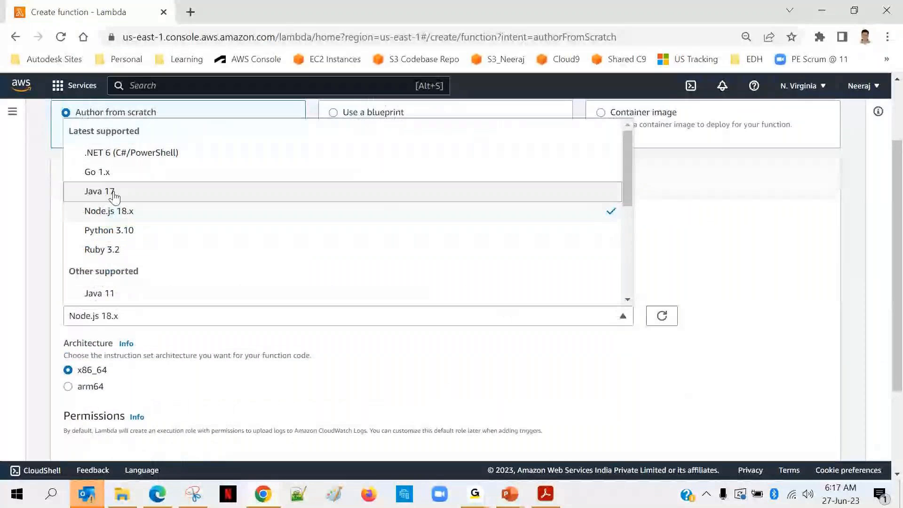
pyautogui.moveTo(107, 253)
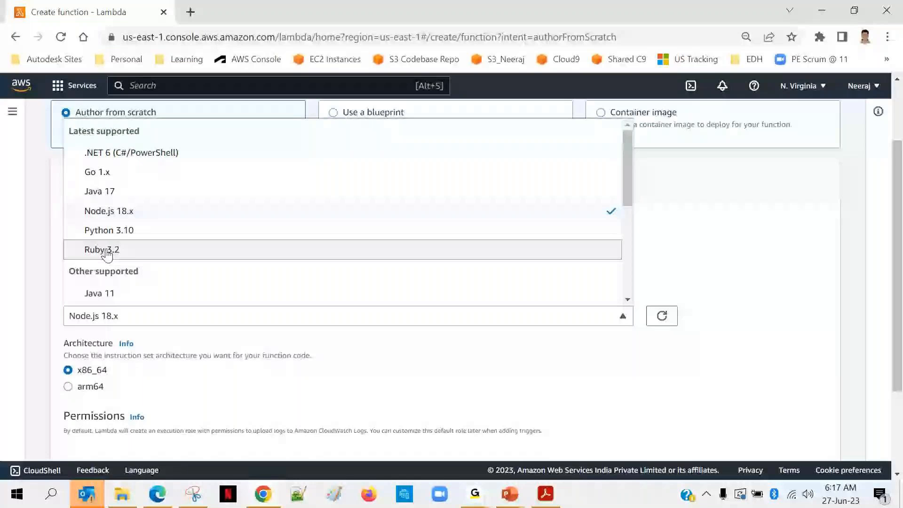
pyautogui.scroll(-3)
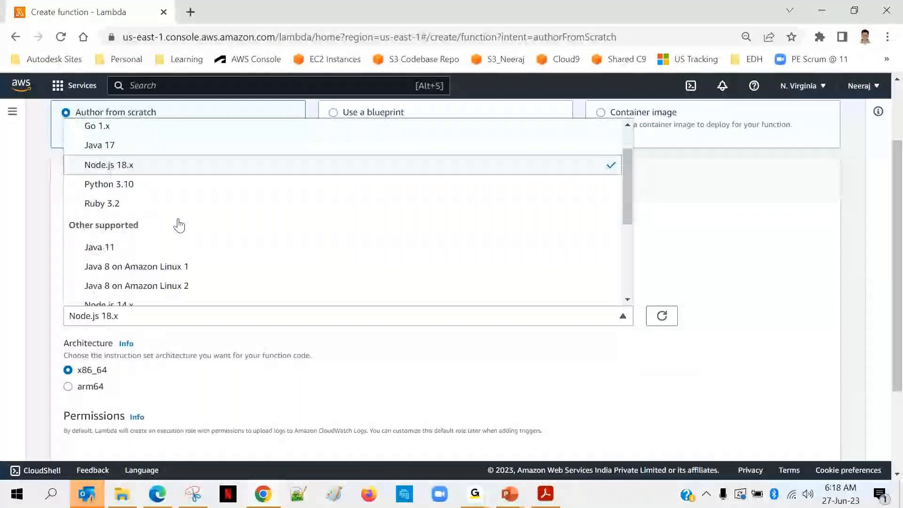
pyautogui.click(108, 183)
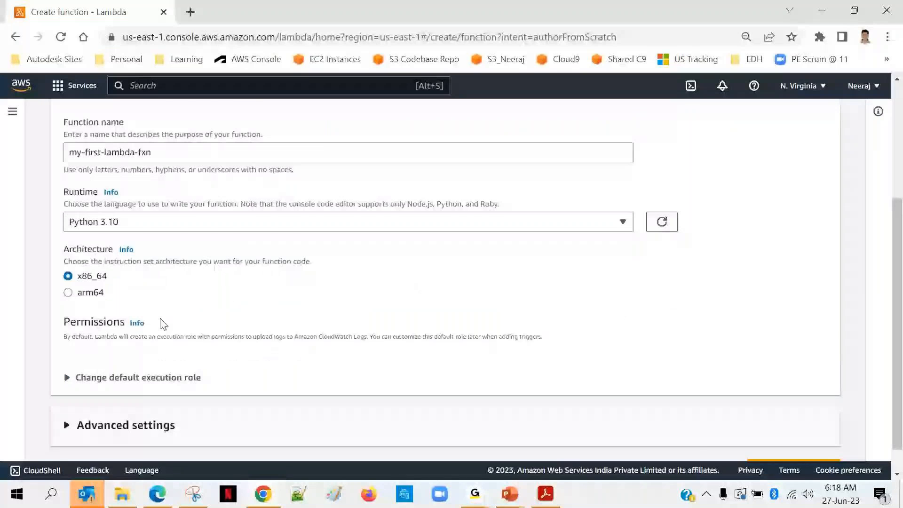
pyautogui.scroll(-3)
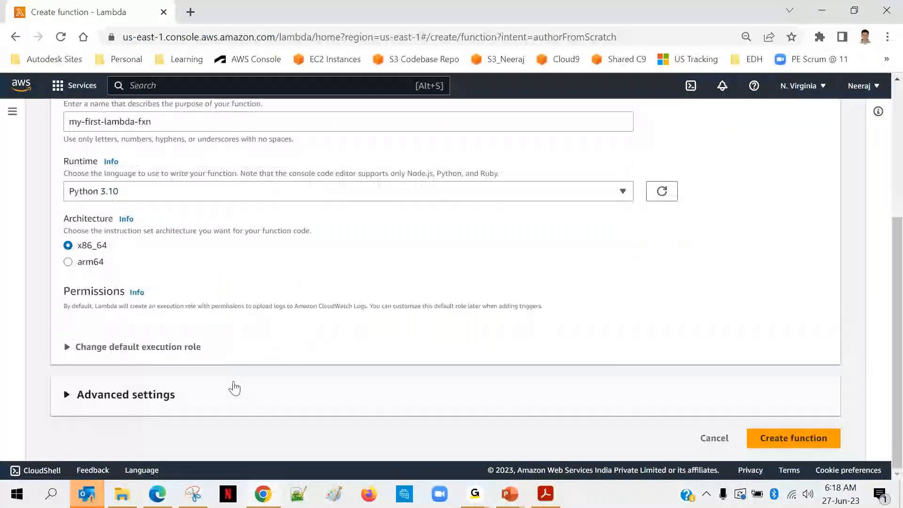
pyautogui.moveTo(412, 289)
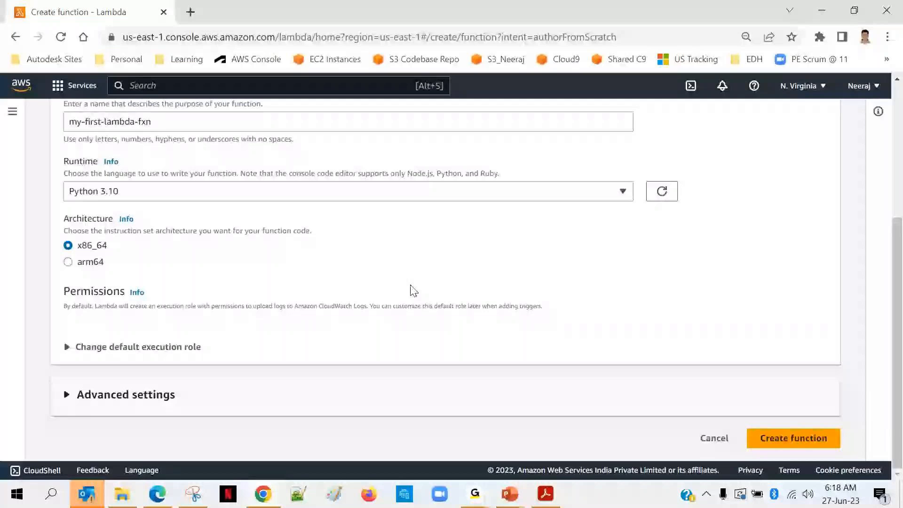
# - Submit the form to create my-first-lambda-fxn with the Python 3.10 runtime
pyautogui.click(793, 438)
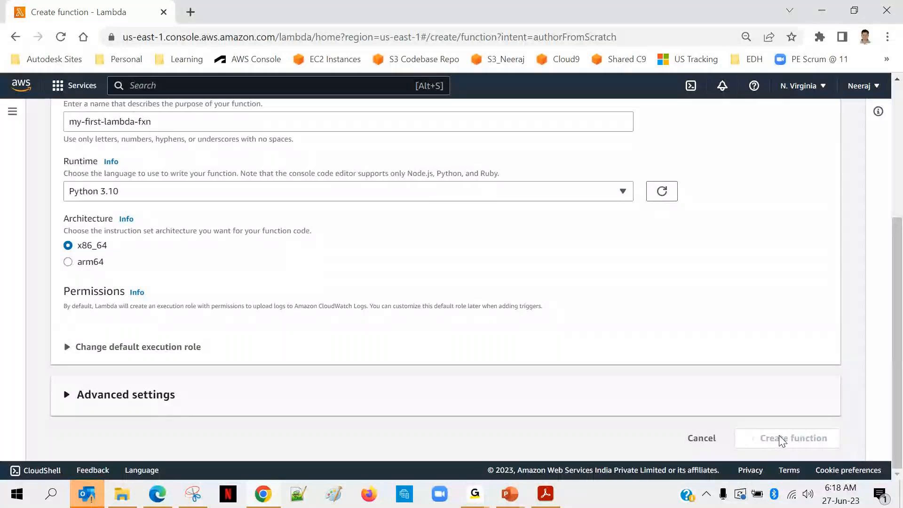
pyautogui.click(787, 438)
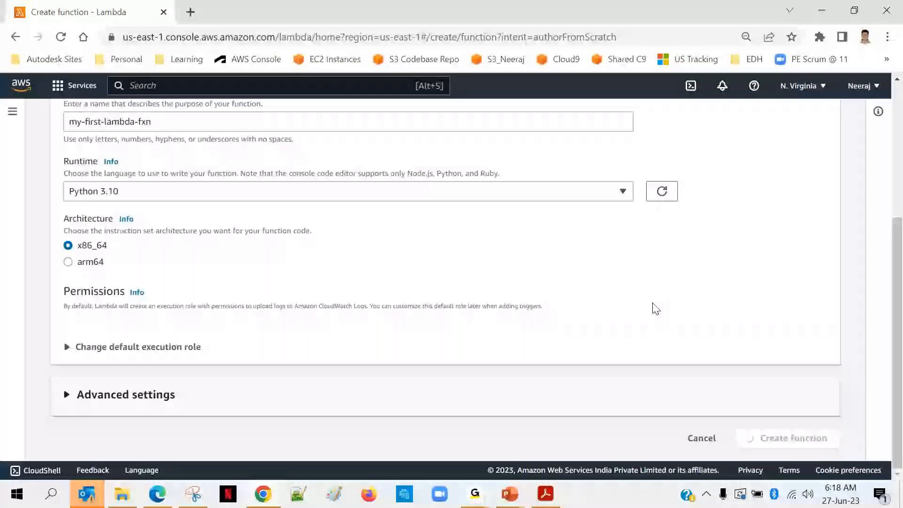
pyautogui.moveTo(746, 270)
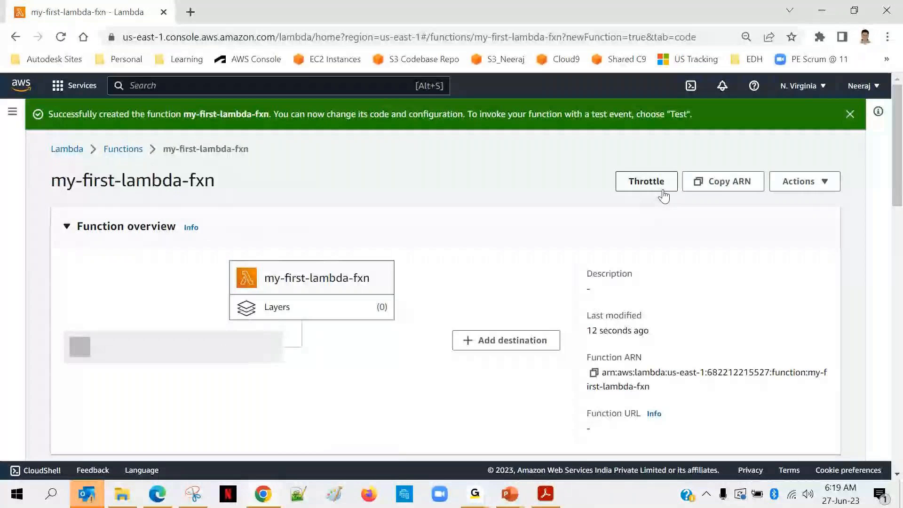
# - Dismiss the green function-created success banner
pyautogui.click(849, 114)
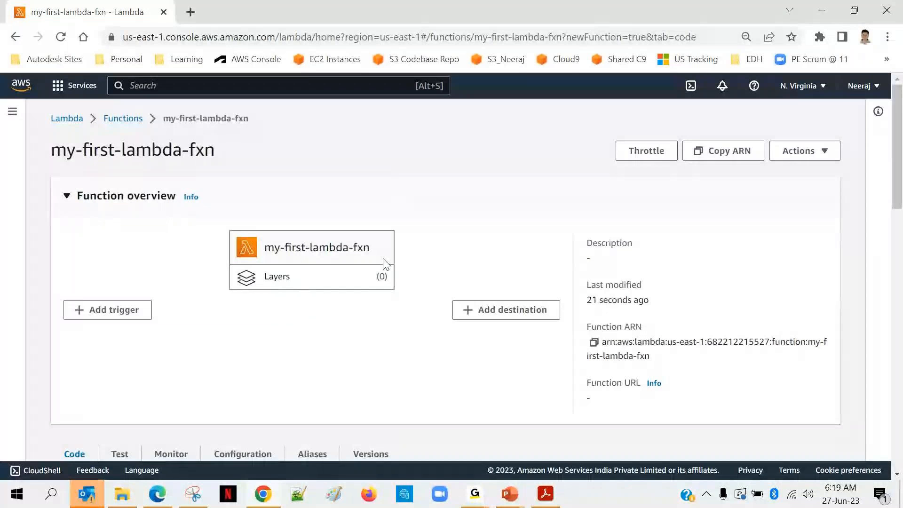
pyautogui.moveTo(544, 261)
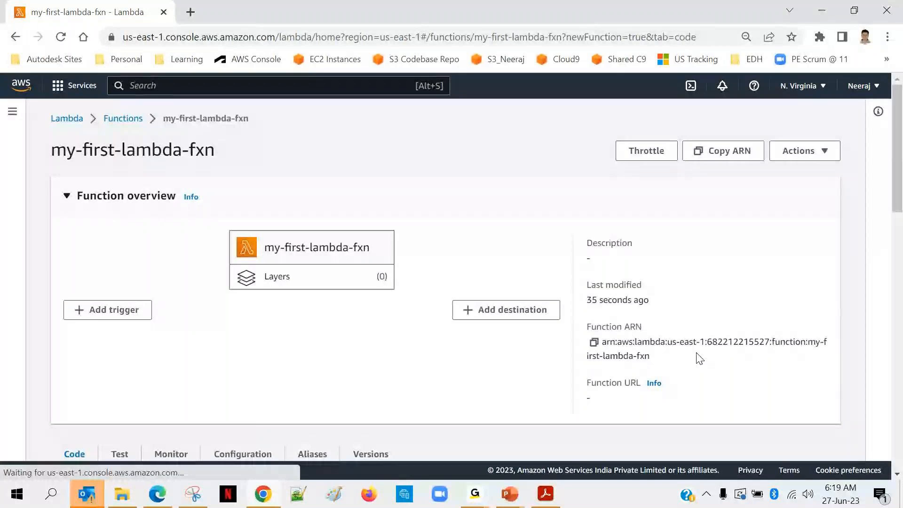
pyautogui.moveTo(588, 357)
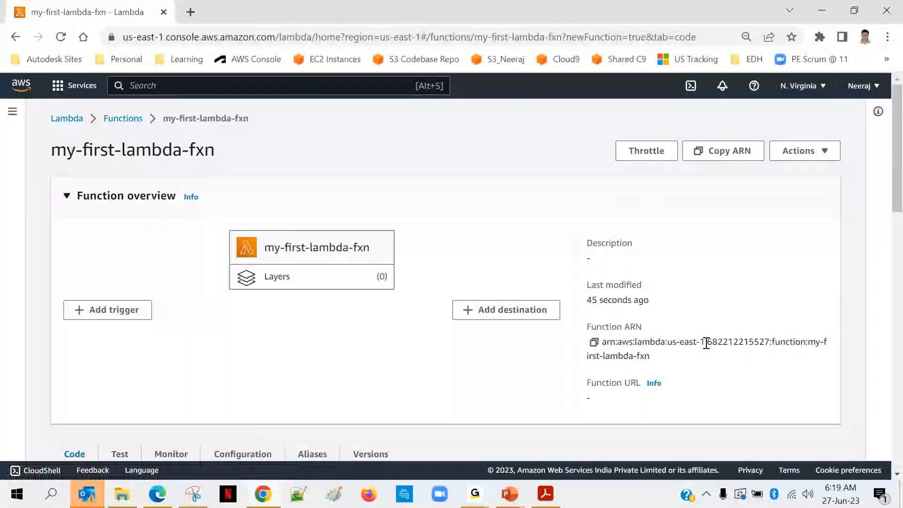
pyautogui.moveTo(717, 344)
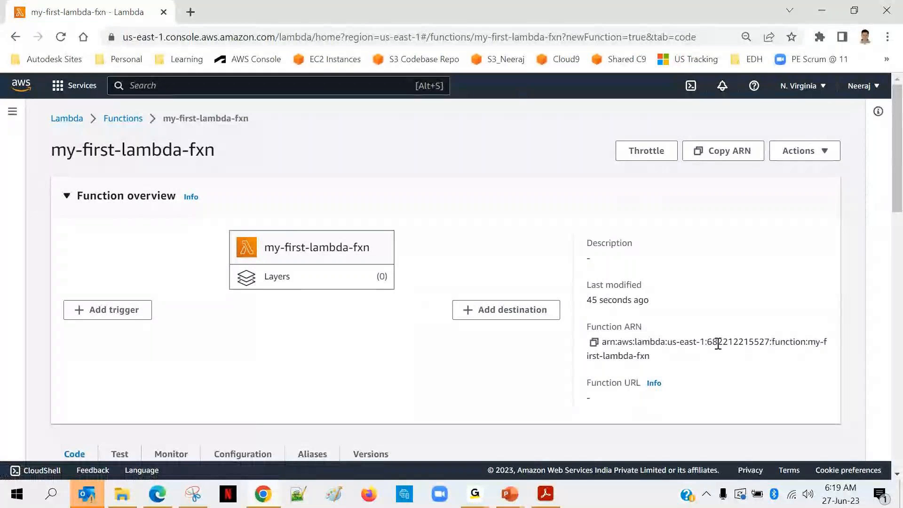
pyautogui.moveTo(734, 345)
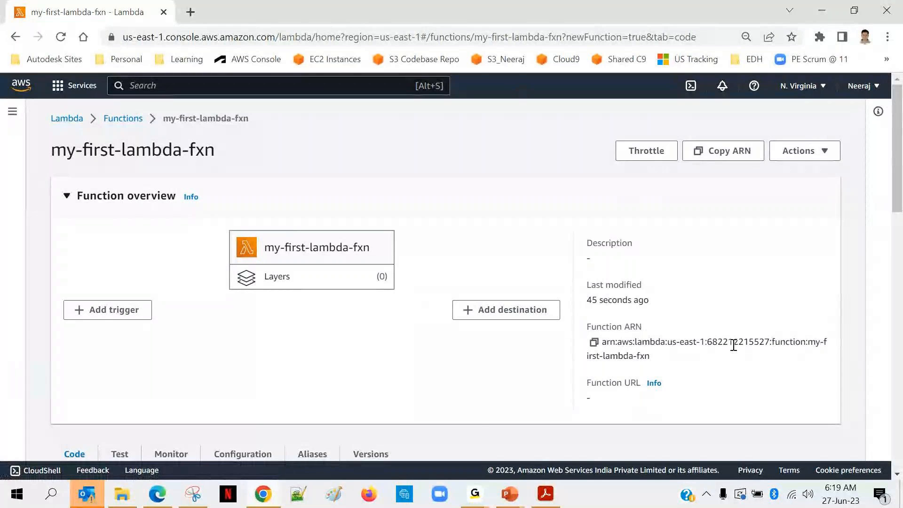
pyautogui.moveTo(776, 342)
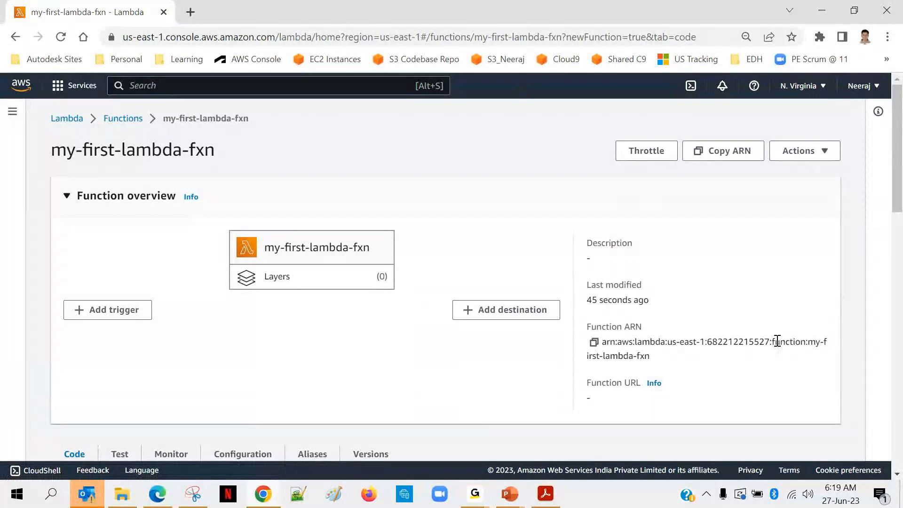
# - Scroll down to the Code source editor showing lambda_function.py
pyautogui.scroll(-3)
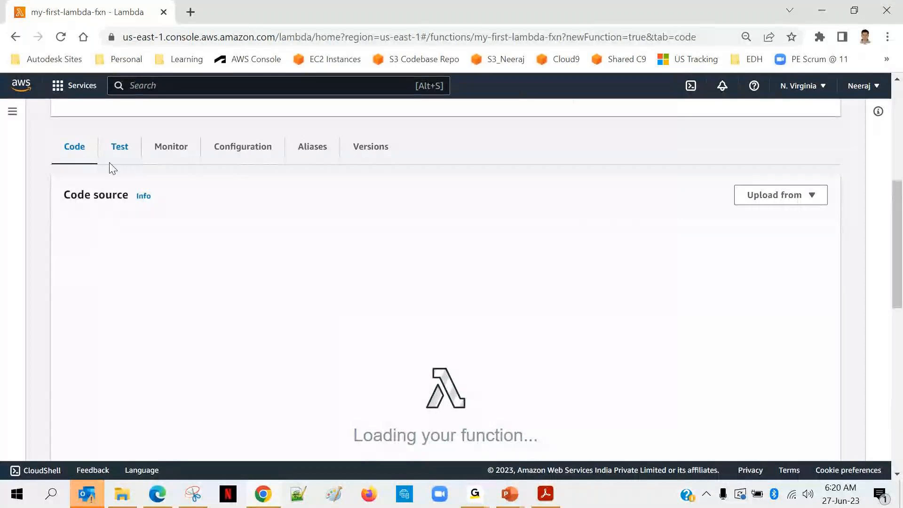
pyautogui.moveTo(67, 171)
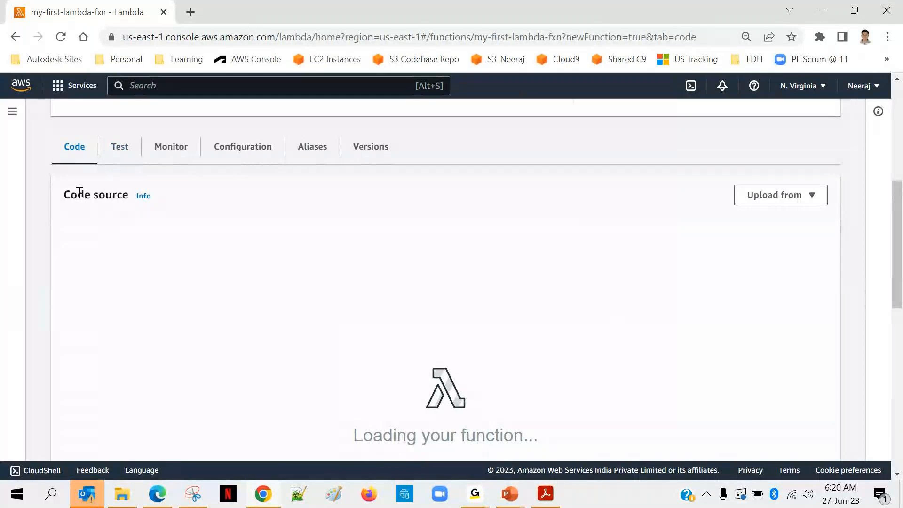
pyautogui.moveTo(125, 153)
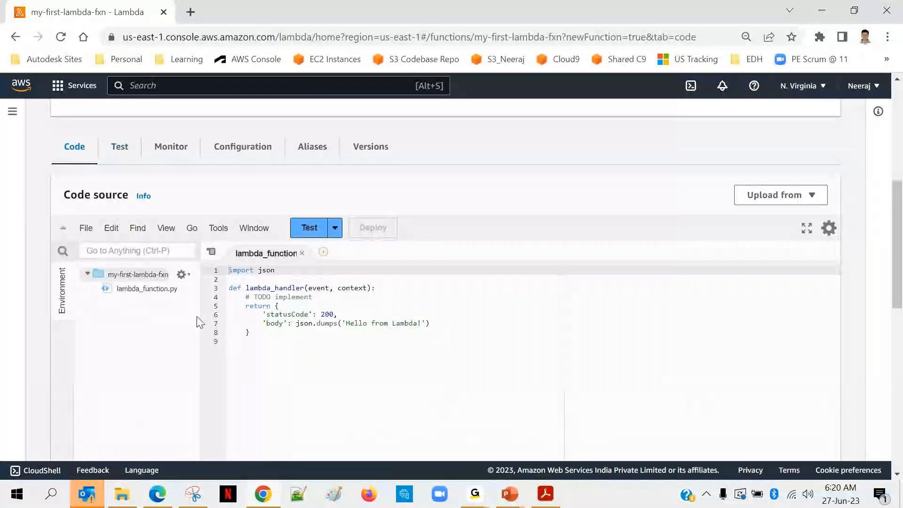
# - Delete the handler's default return block
pyautogui.moveTo(265, 314); pyautogui.dragTo(250, 332)
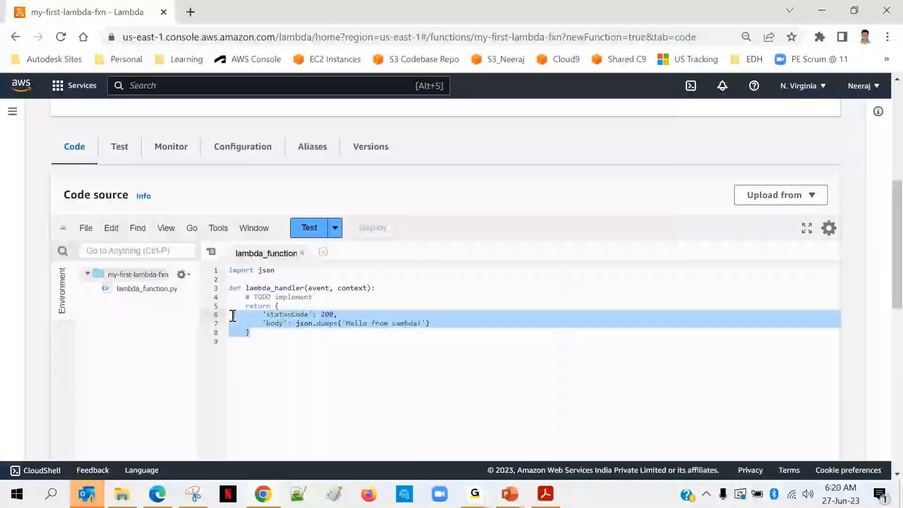
pyautogui.press('Delete')
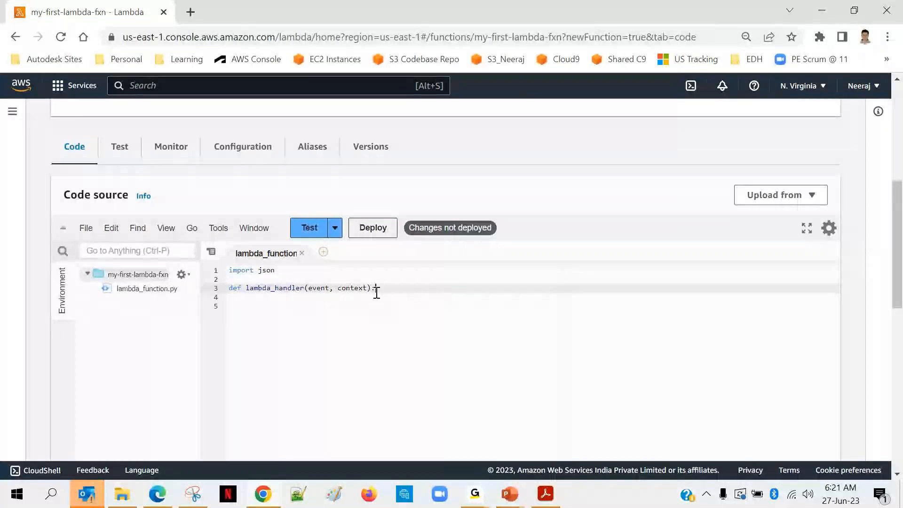
# - Add print("Hello !! My first Lambda Fxn is running !!") to the handler
pyautogui.write('print()')
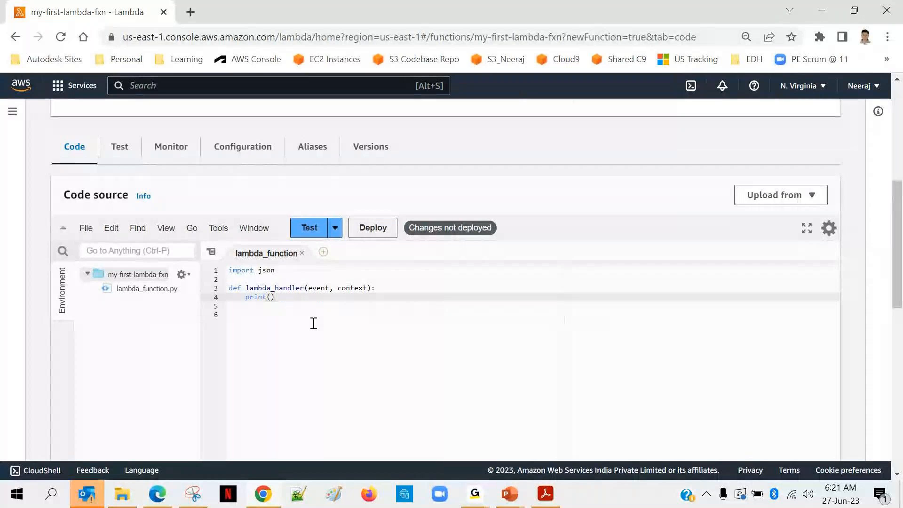
pyautogui.write('""')
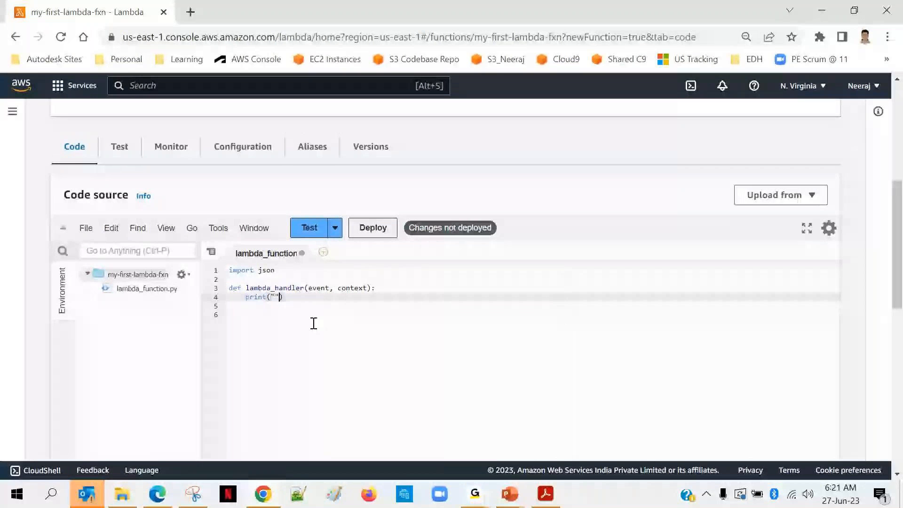
pyautogui.write('zHello')
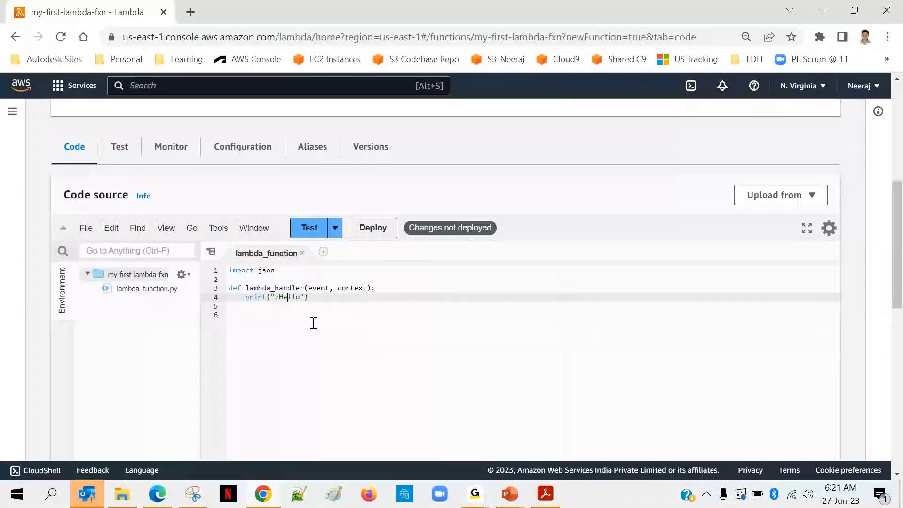
pyautogui.press('Backspace')
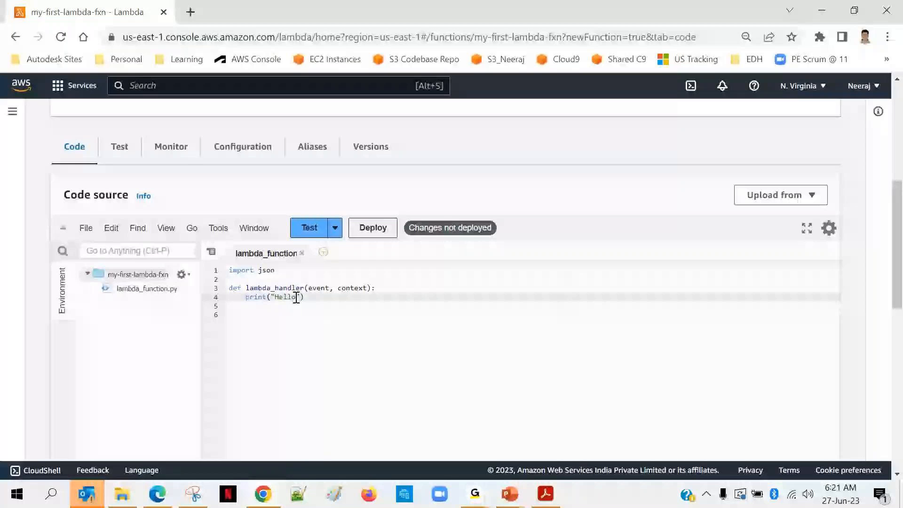
pyautogui.write('!!')
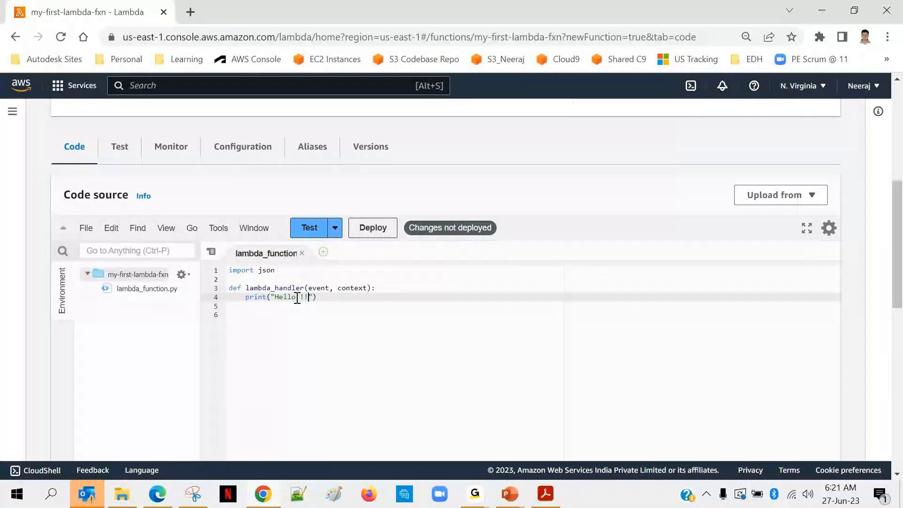
pyautogui.write('My fi')
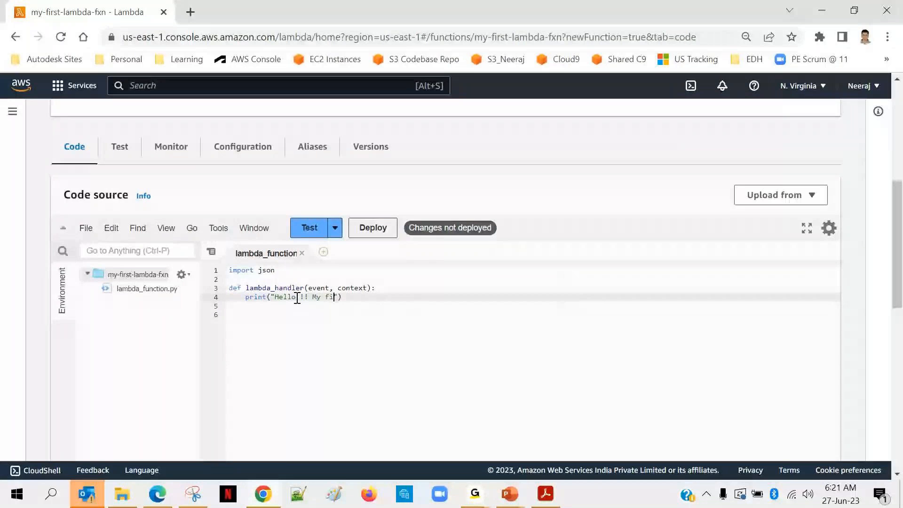
pyautogui.write('irst Lambda Fxn is running')
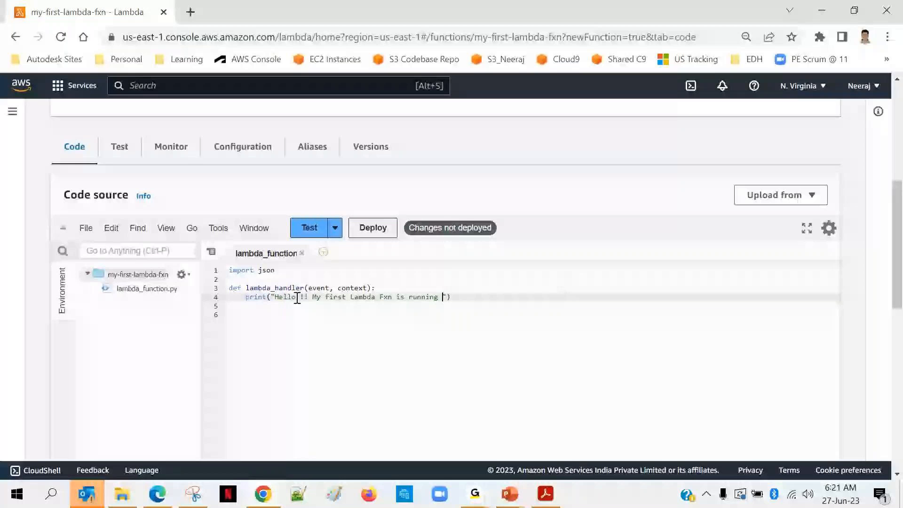
pyautogui.write('!!!!!!!!!!')
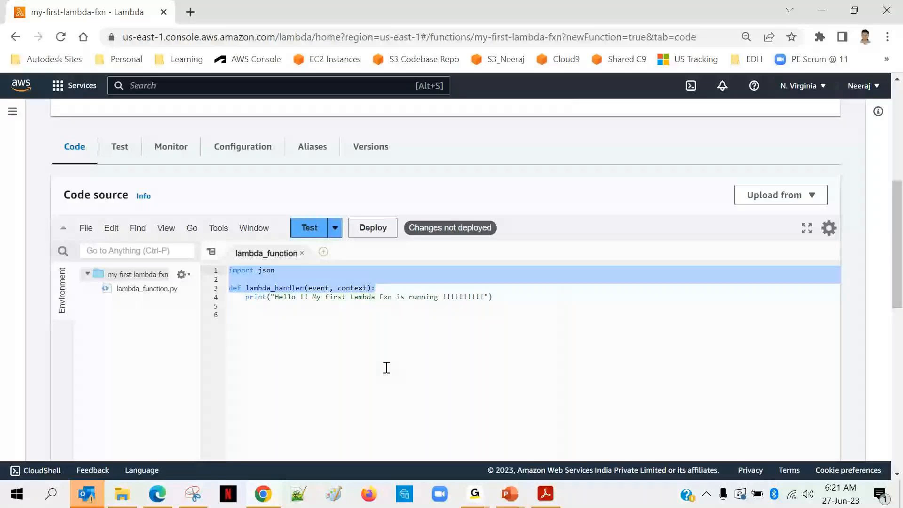
# - Deploy the edited my-first-lambda-fxn code and confirm the update succeeded
pyautogui.click(373, 227)
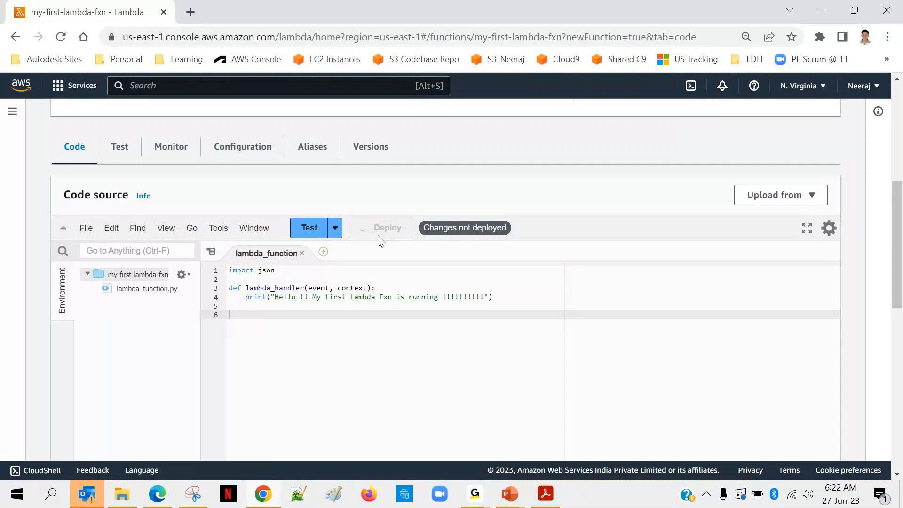
pyautogui.click(380, 227)
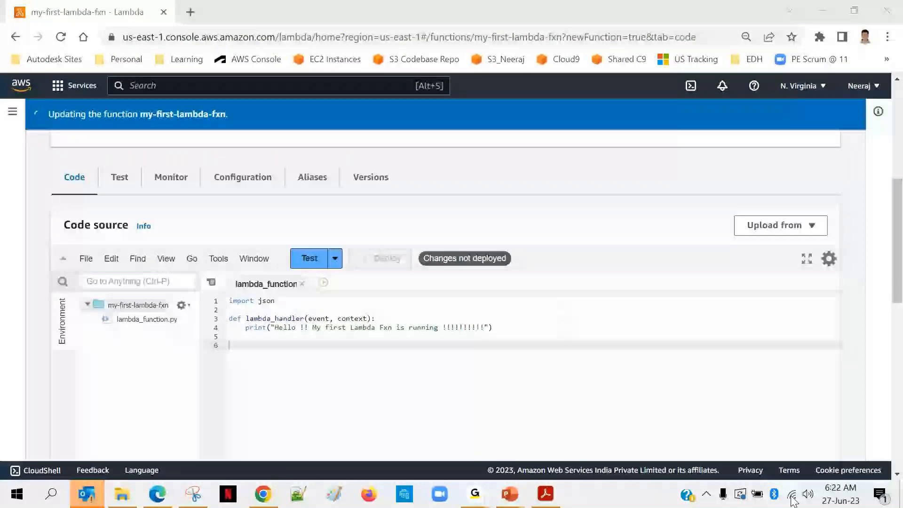
pyautogui.click(791, 495)
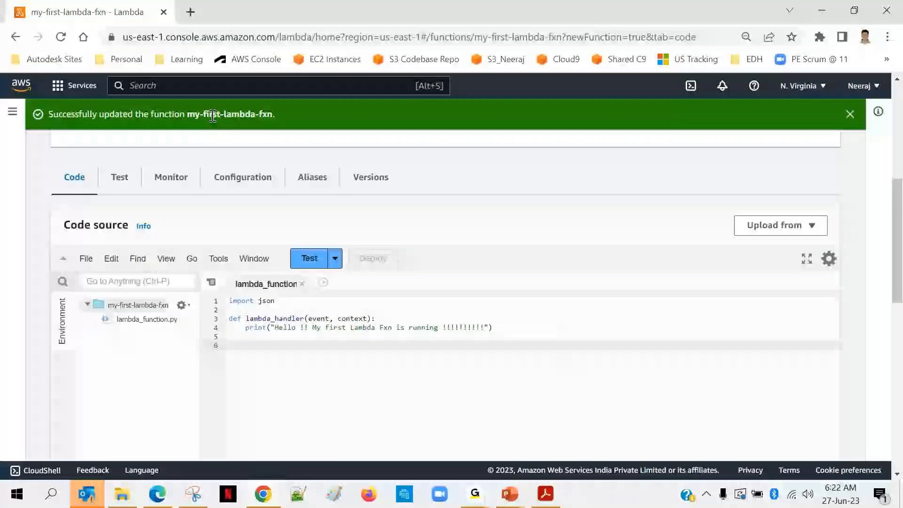
pyautogui.moveTo(406, 150)
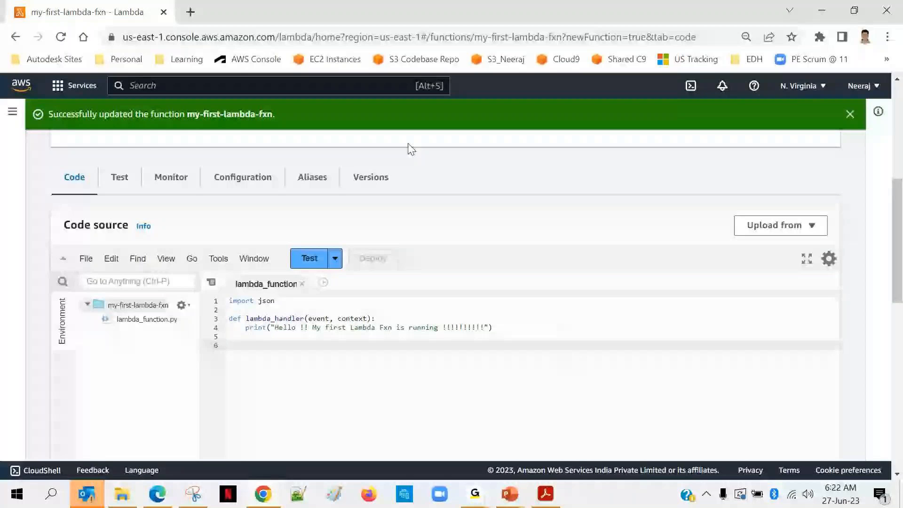
# - Create a new hello-world test event named test_event_1
pyautogui.click(334, 259)
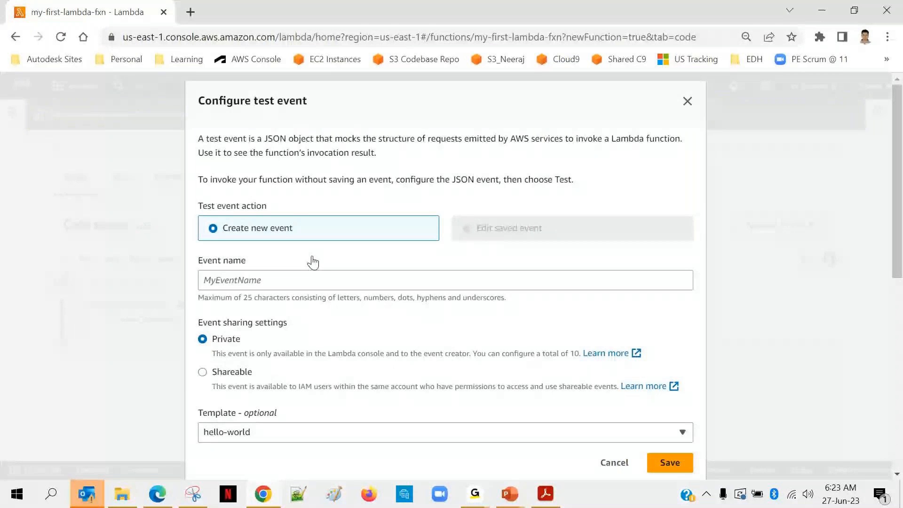
pyautogui.write('test_event_1')
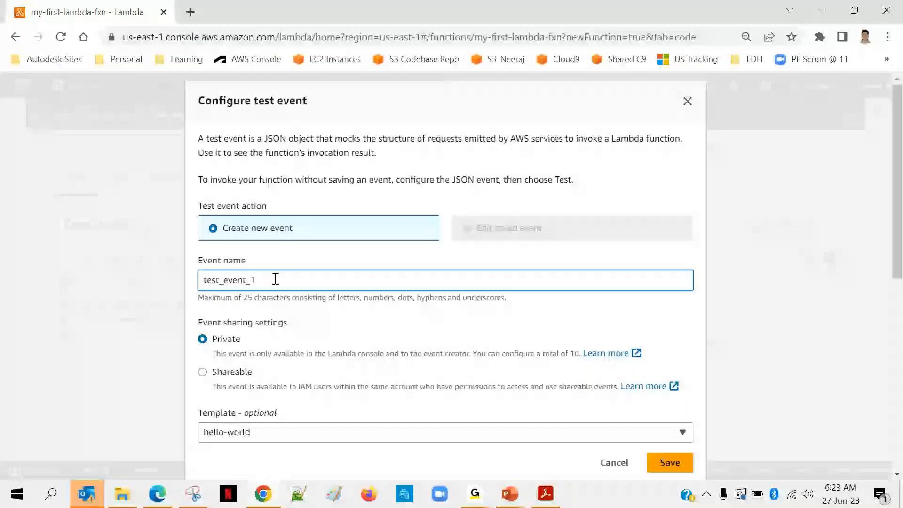
pyautogui.scroll(-3)
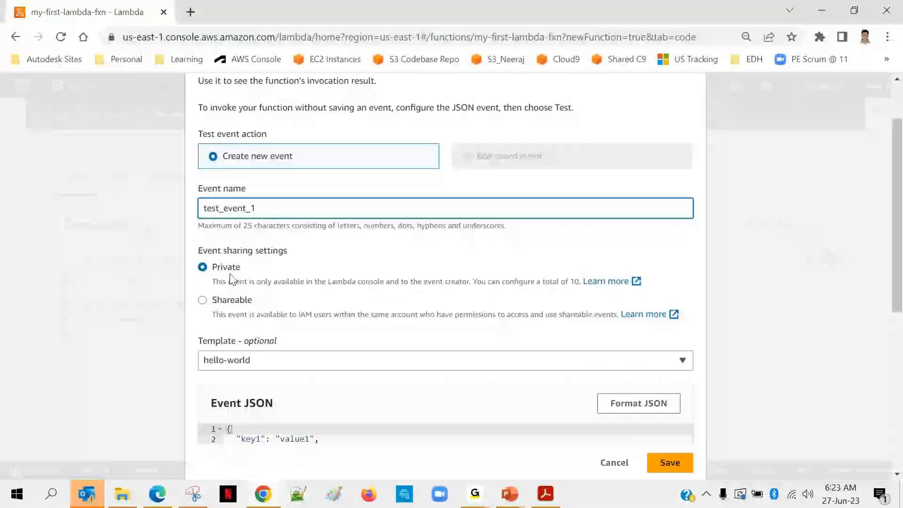